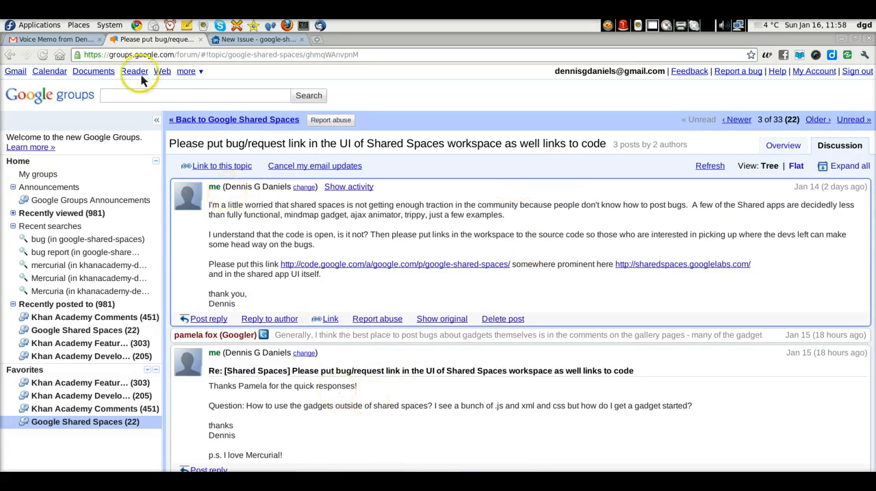
{"action": "mouse_move", "coordinate": [560, 58]}
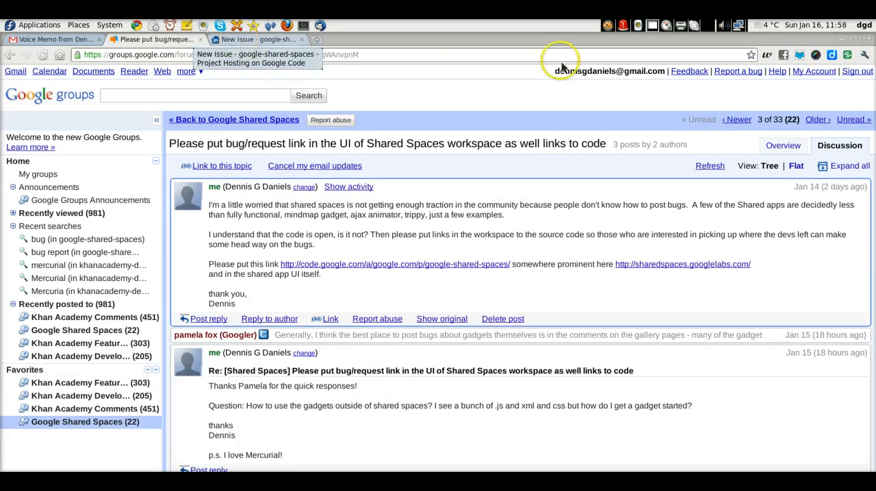
{"action": "mouse_move", "coordinate": [532, 108]}
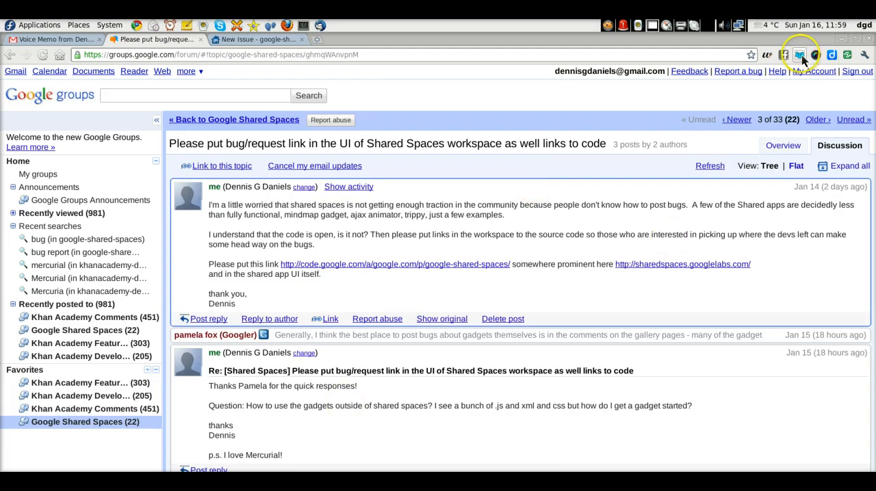
Open the existing Python Game Horst space from the My spaces list
{"action": "left_click", "coordinate": [798, 55]}
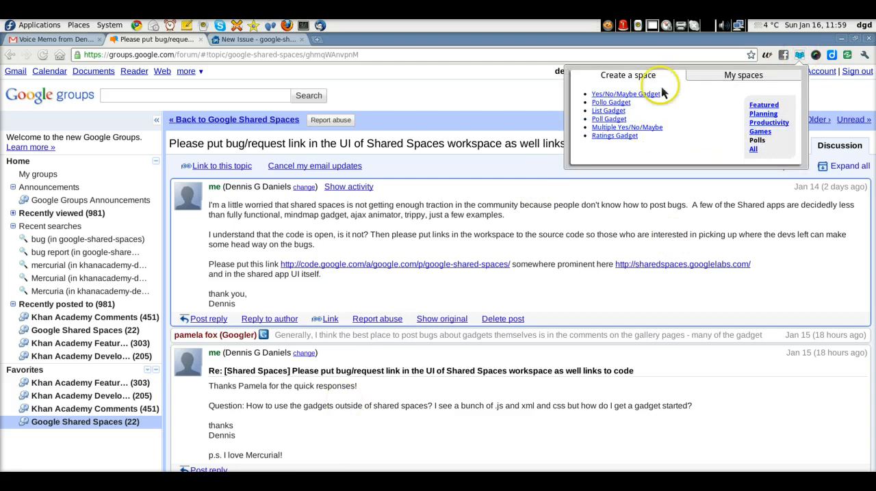
{"action": "mouse_move", "coordinate": [636, 108]}
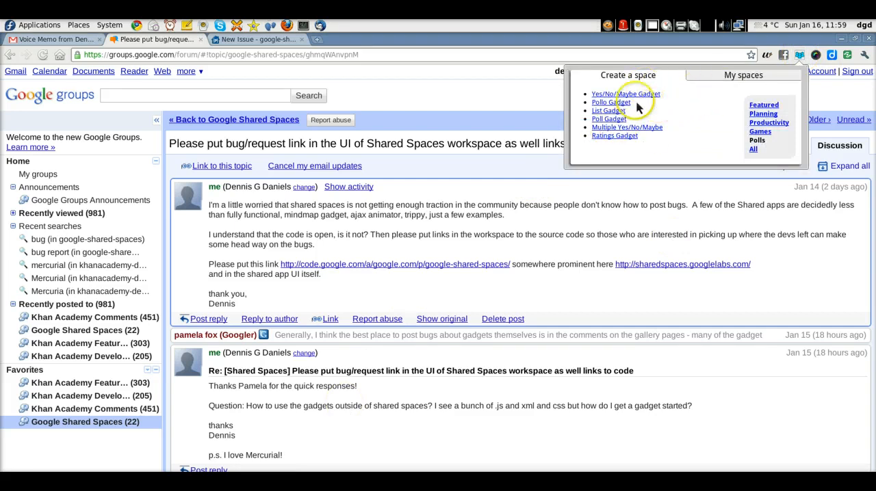
{"action": "mouse_move", "coordinate": [732, 148]}
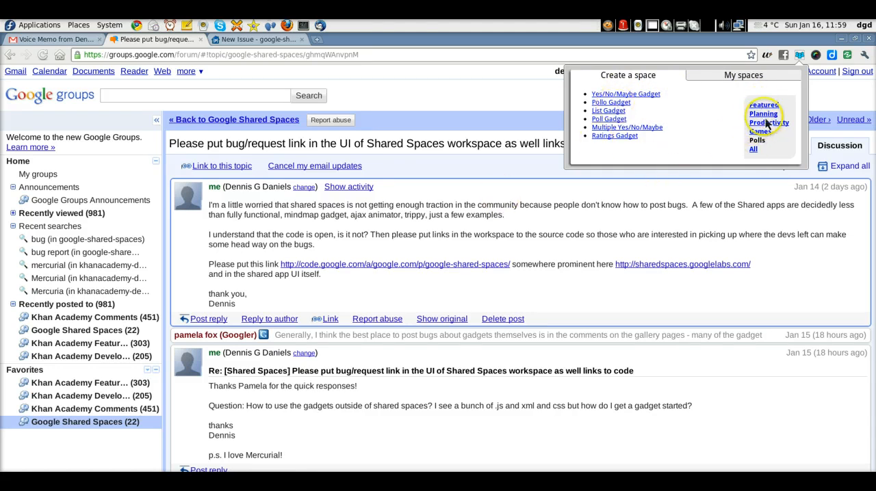
{"action": "mouse_move", "coordinate": [655, 121]}
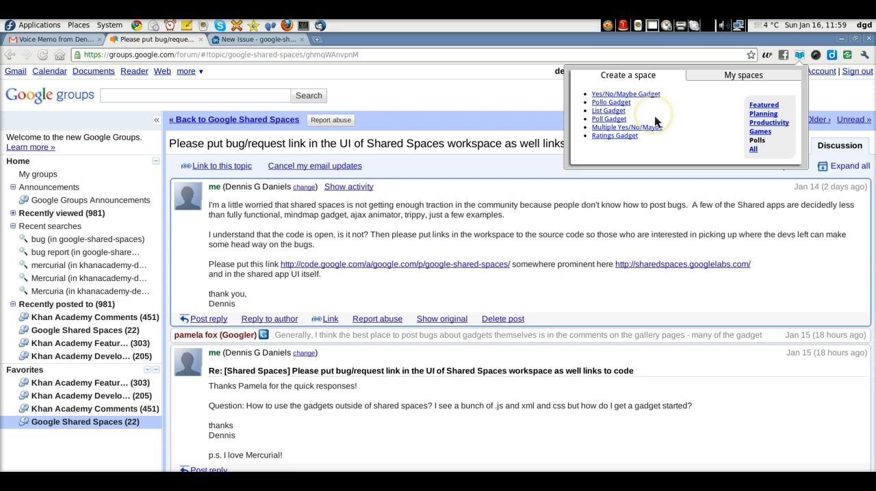
{"action": "left_click", "coordinate": [743, 74]}
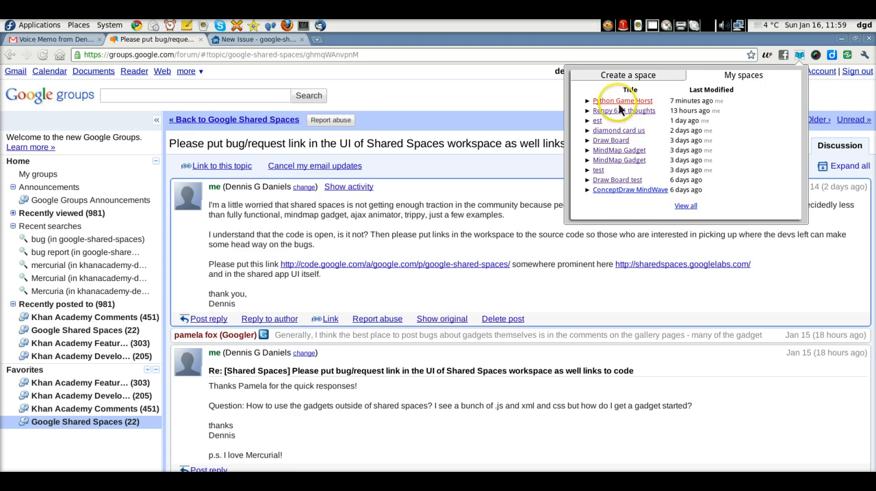
{"action": "left_click", "coordinate": [613, 101]}
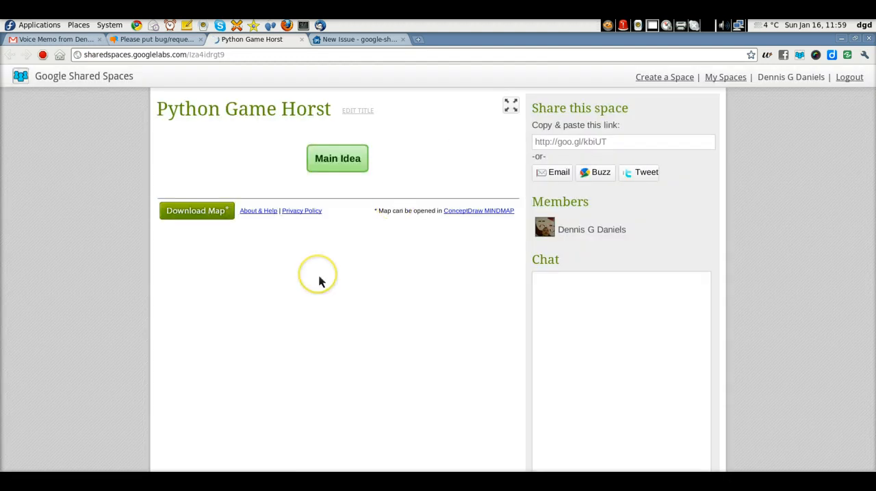
Let the Python Game Horst map load, then go to the Create a Space page
{"action": "left_click", "coordinate": [337, 158]}
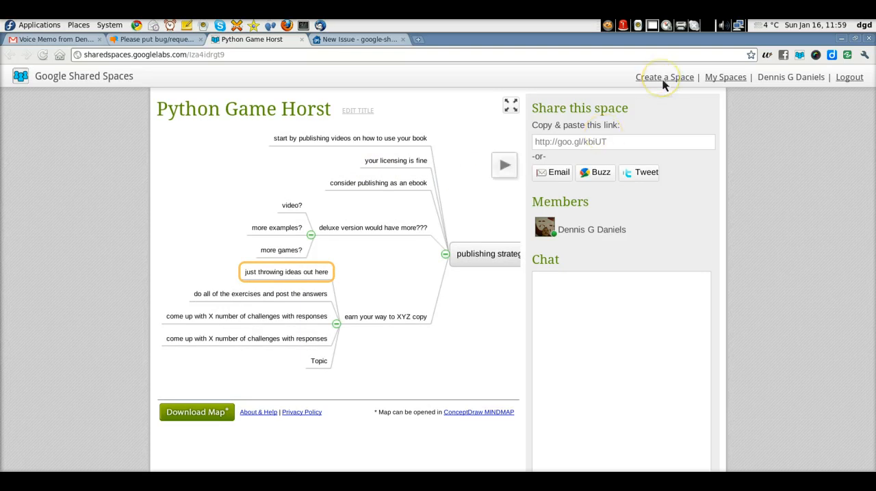
{"action": "mouse_move", "coordinate": [386, 439]}
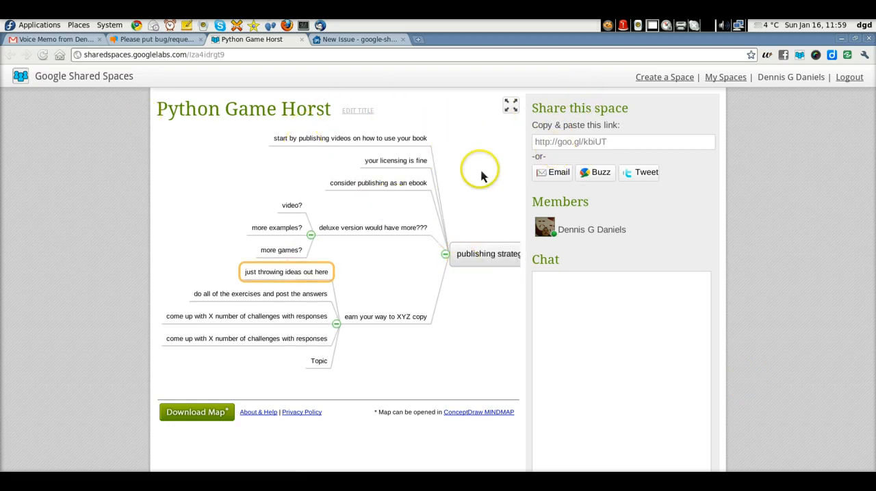
{"action": "mouse_move", "coordinate": [614, 256]}
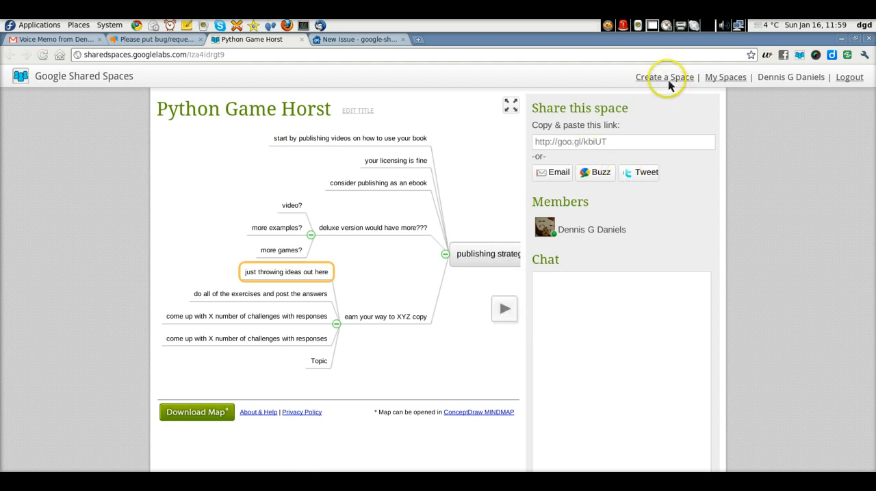
{"action": "left_click", "coordinate": [664, 77]}
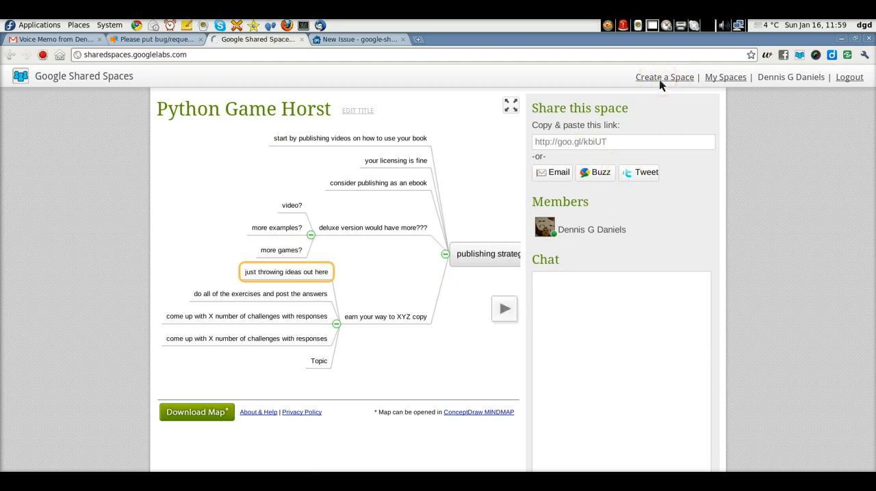
Scroll the gadget catalogue down to ConceptDraw MindWave and create a space with it
{"action": "left_click", "coordinate": [663, 77]}
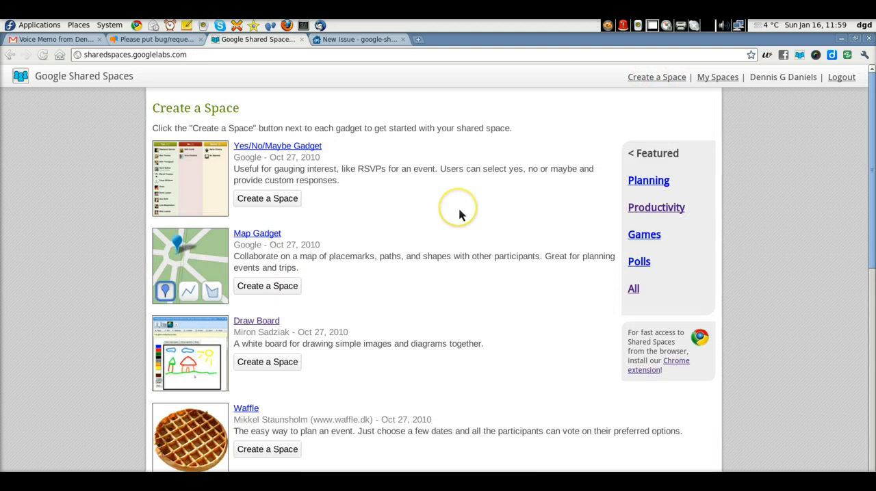
{"action": "scroll", "scroll_direction": "down", "scroll_amount": 3}
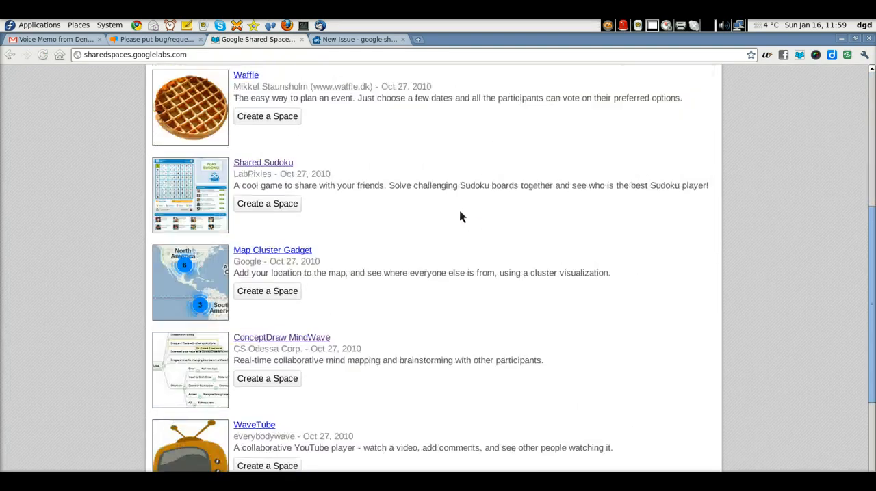
{"action": "scroll", "scroll_direction": "down", "scroll_amount": 3}
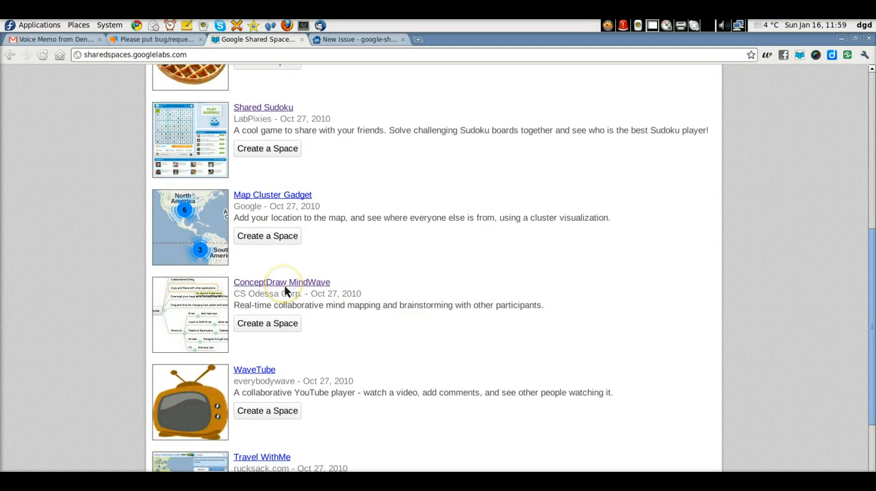
{"action": "scroll", "scroll_direction": "down", "scroll_amount": 3}
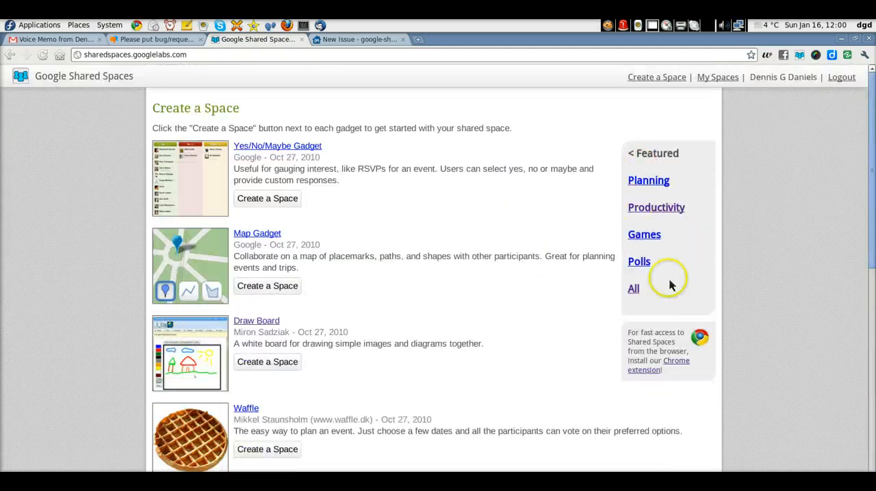
{"action": "mouse_move", "coordinate": [647, 242]}
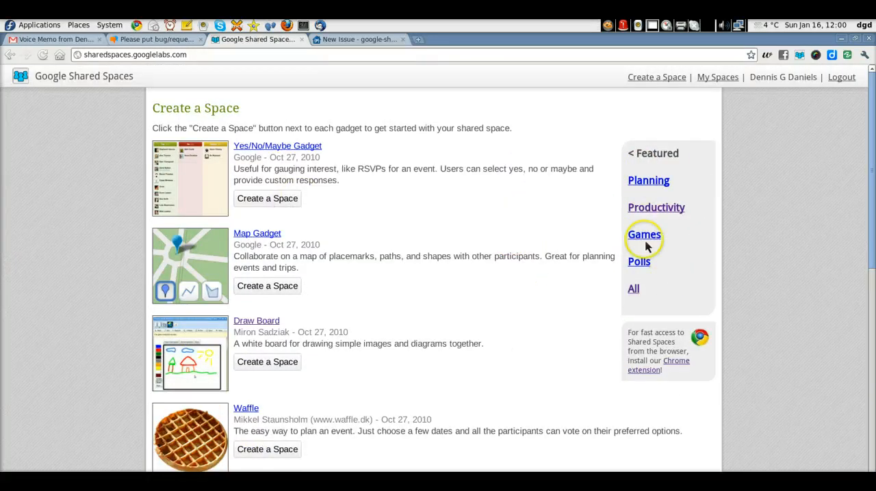
{"action": "mouse_move", "coordinate": [564, 230]}
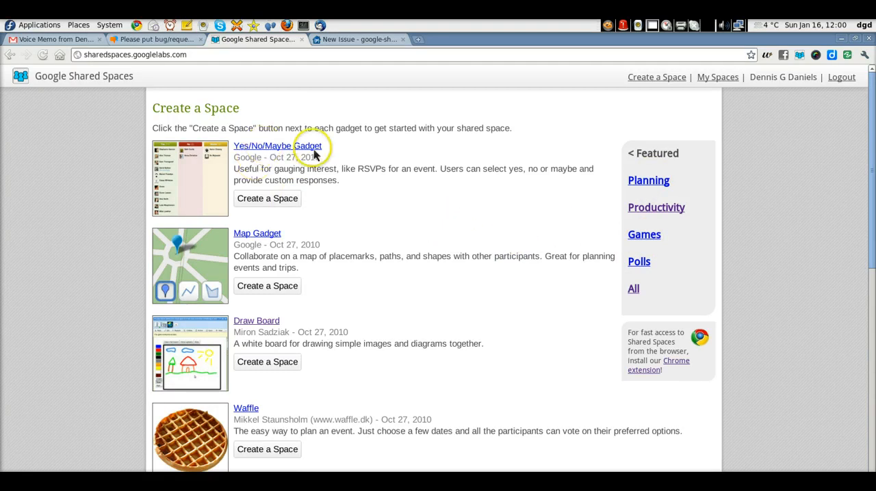
{"action": "scroll", "scroll_direction": "down", "scroll_amount": 3}
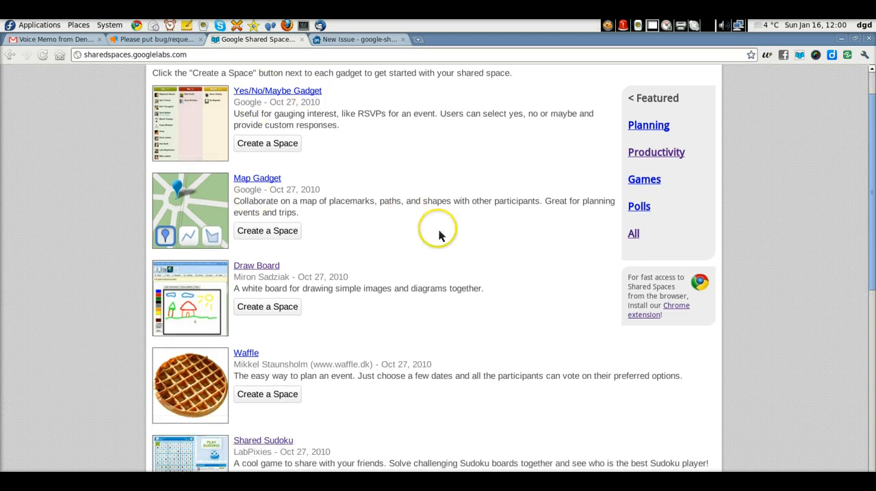
{"action": "scroll", "scroll_direction": "down", "scroll_amount": 3}
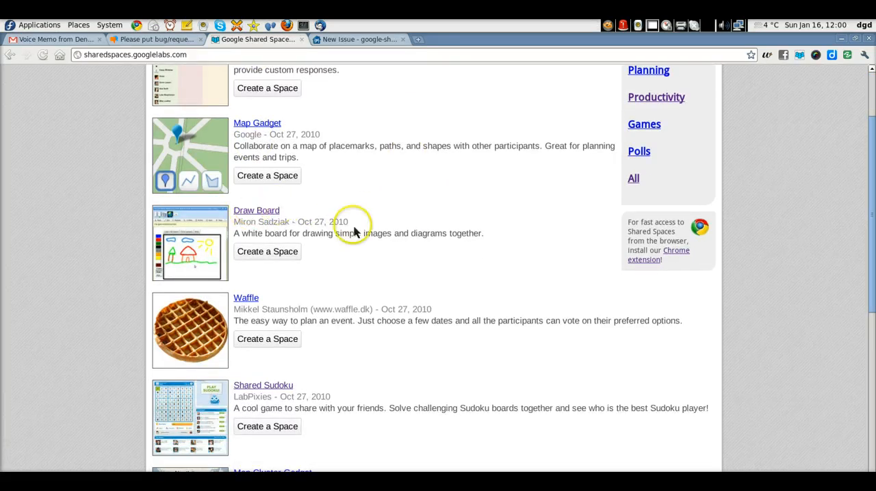
{"action": "scroll", "scroll_direction": "down", "scroll_amount": 3}
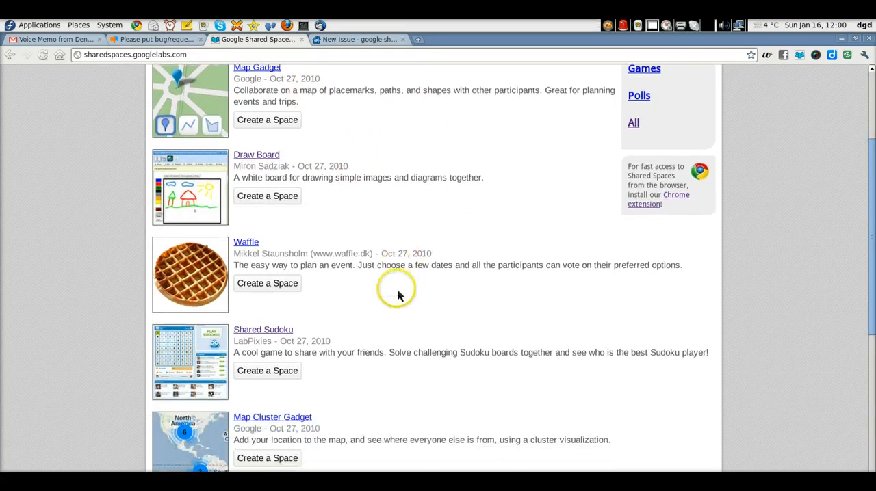
{"action": "mouse_move", "coordinate": [361, 291]}
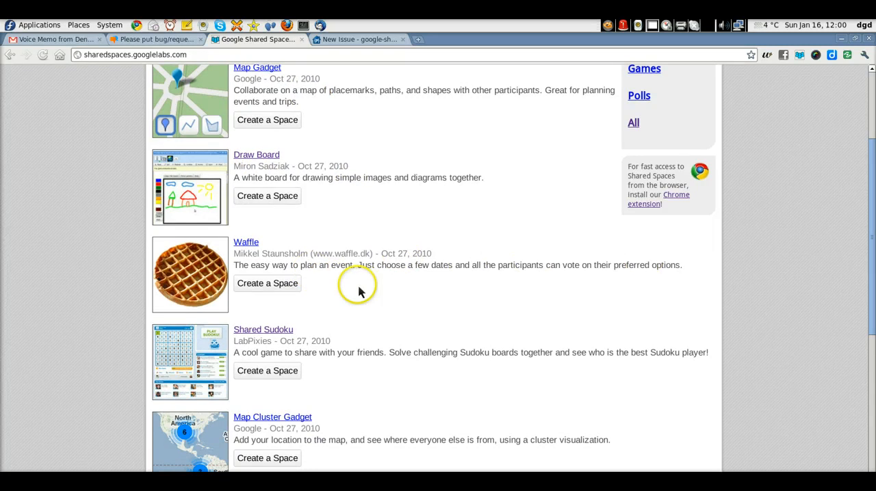
{"action": "scroll", "scroll_direction": "down", "scroll_amount": 3}
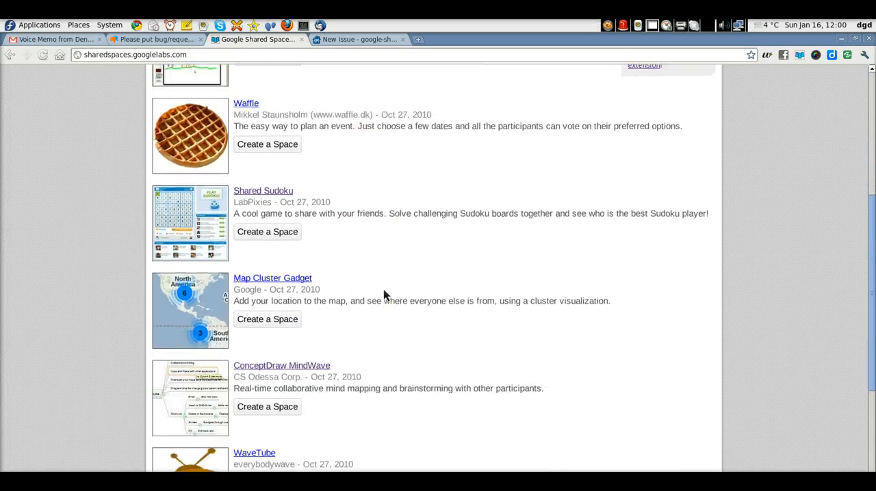
{"action": "scroll", "scroll_direction": "down", "scroll_amount": 3}
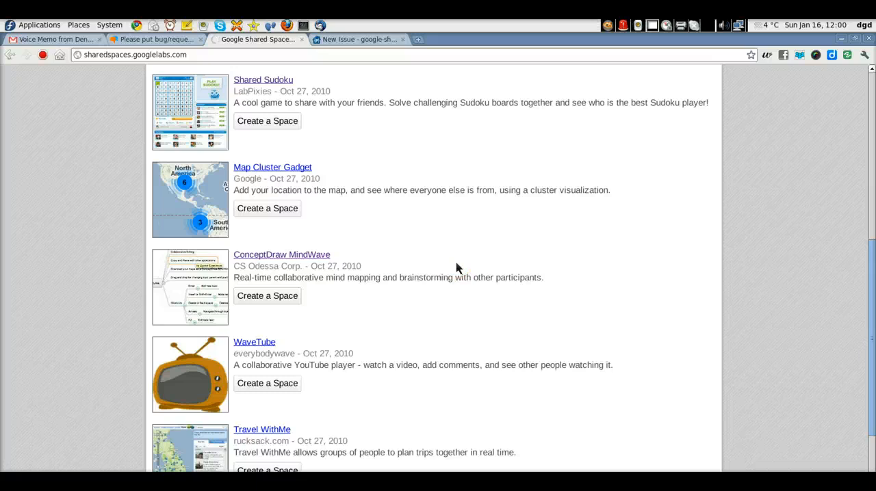
{"action": "left_click", "coordinate": [281, 254]}
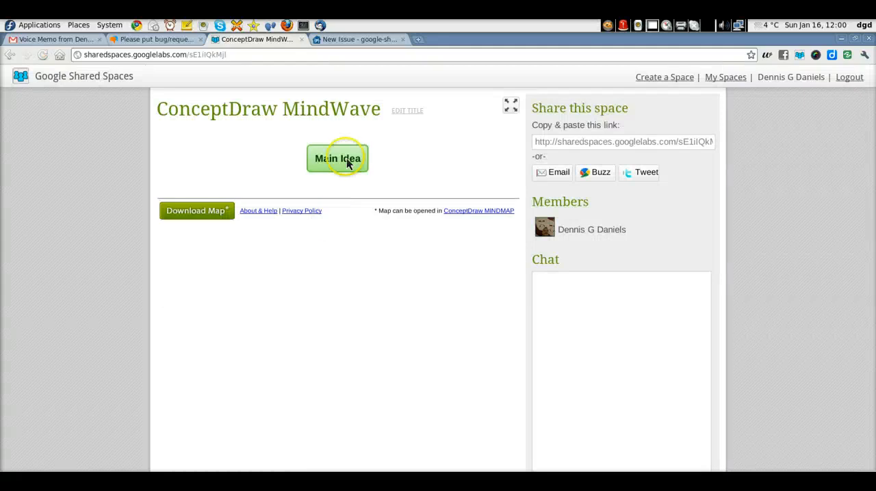
Expand the new MindWave map to fill the page and open the space title for editing
{"action": "left_click", "coordinate": [338, 158]}
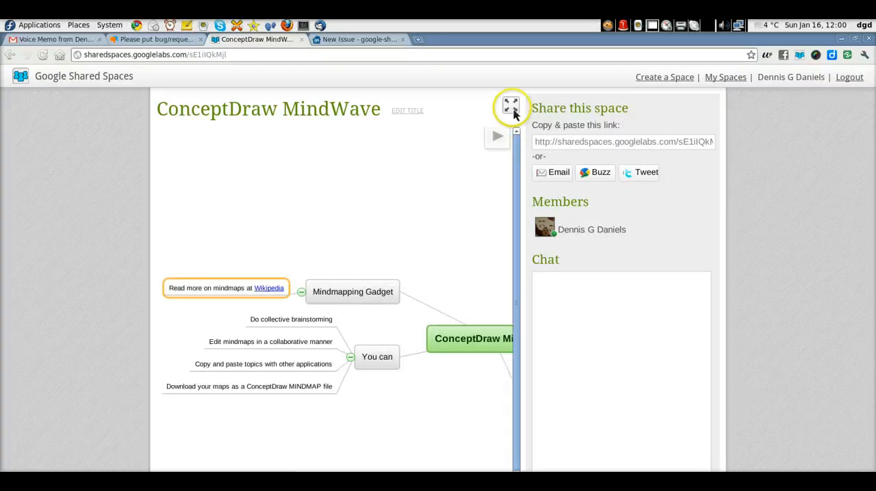
{"action": "left_click", "coordinate": [510, 105]}
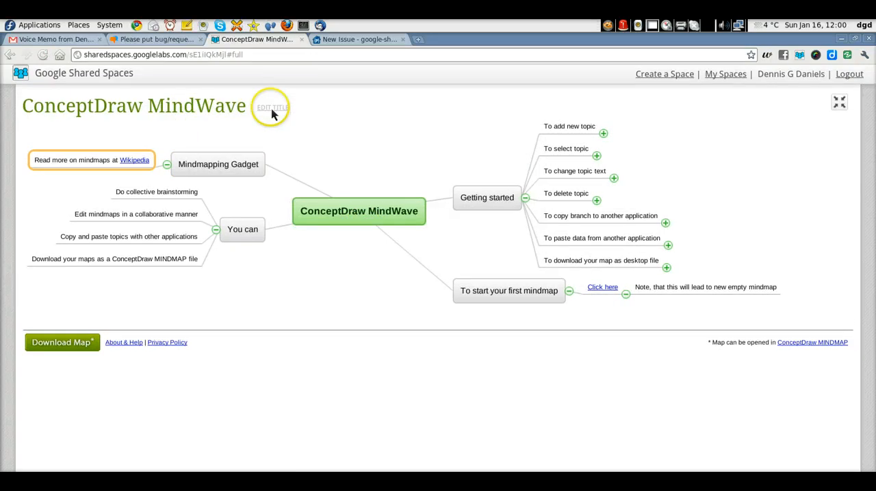
{"action": "left_click", "coordinate": [272, 107]}
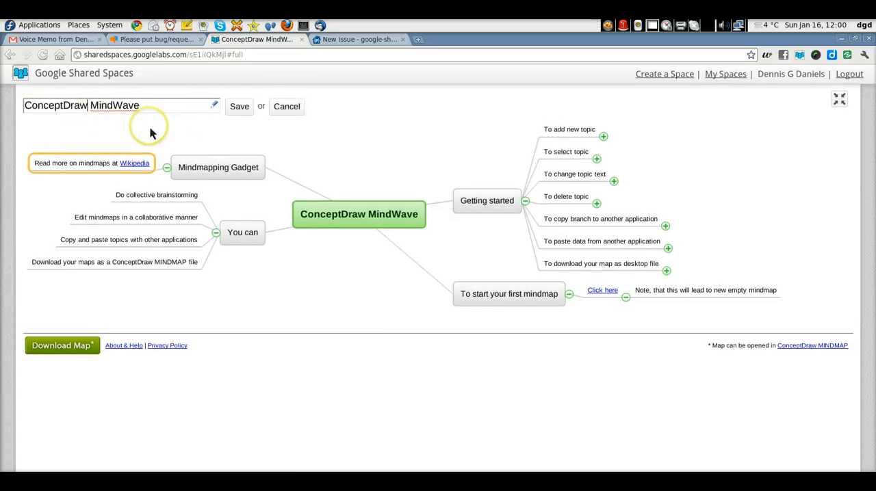
Title the space 'Mindmapping tools reviewed' and rename the central node 'mind maps'
{"action": "key", "text": "Backspace"}
{"action": "type", "text": "Mindmapping tools reviewed"}
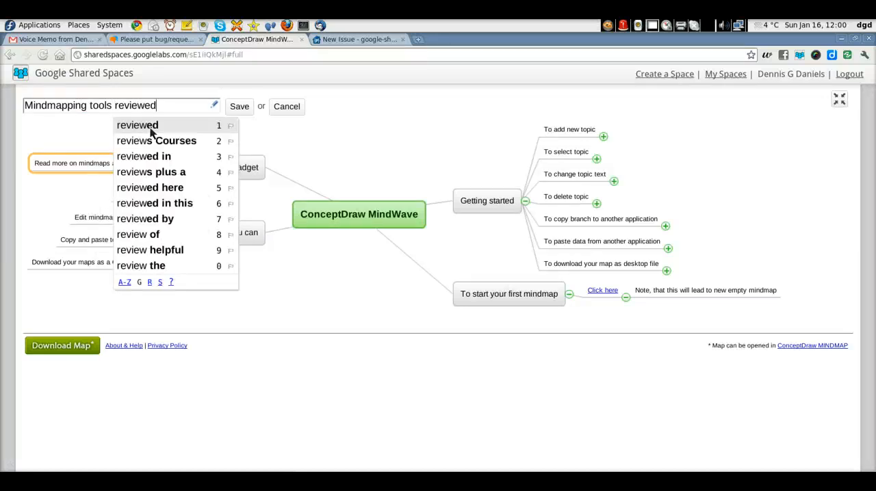
{"action": "type", "text": "ind maps"}
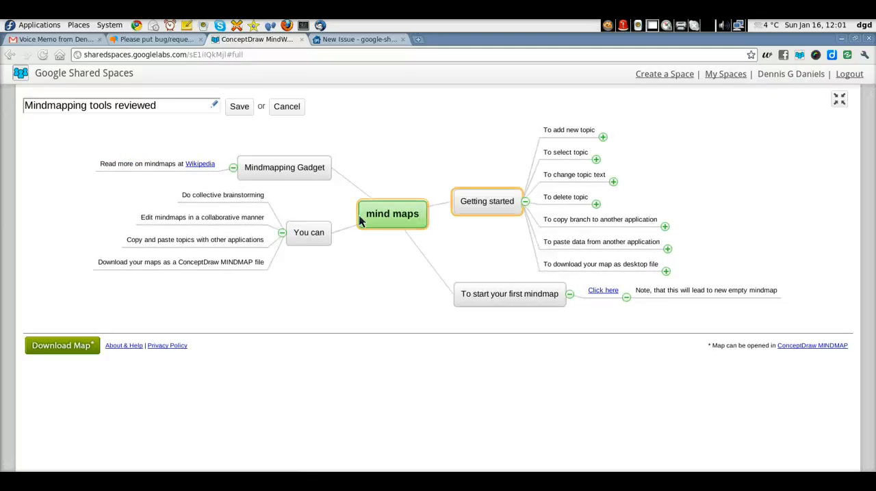
Rename 'Getting started' to 'really good for education' and another topic to 'online tools'
{"action": "double_click", "coordinate": [486, 200]}
{"action": "type", "text": "online"}
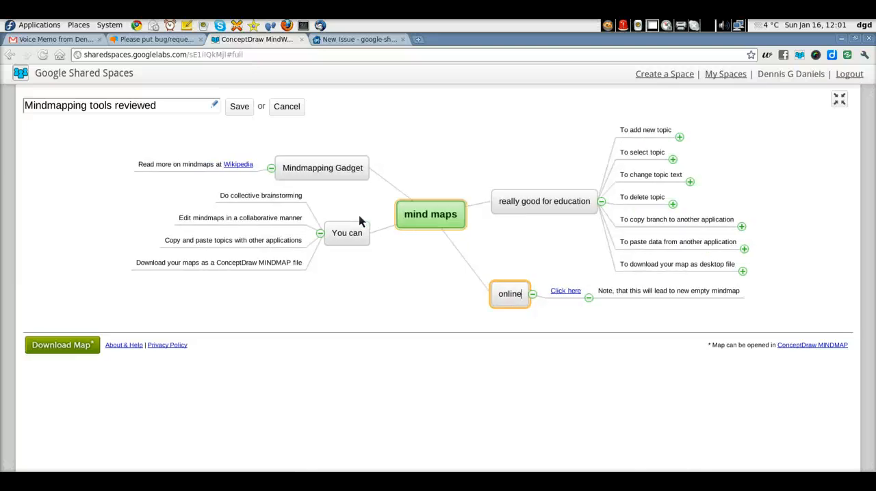
{"action": "type", "text": "tools"}
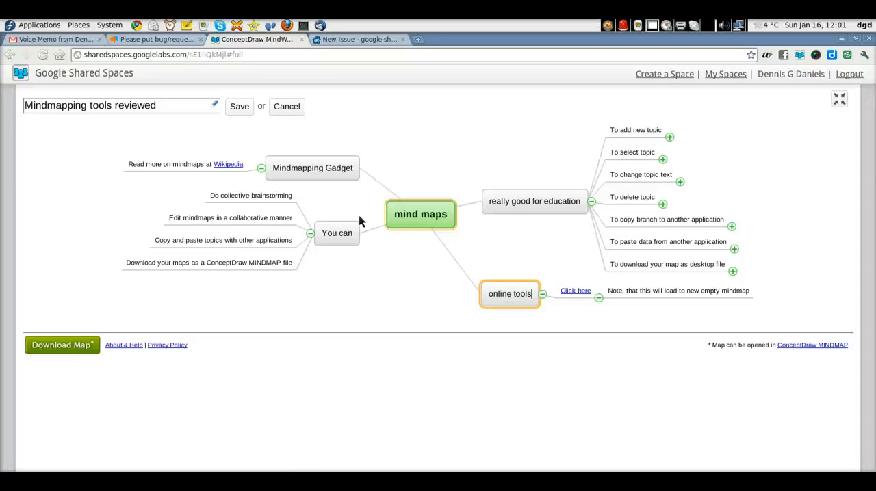
{"action": "mouse_move", "coordinate": [544, 260]}
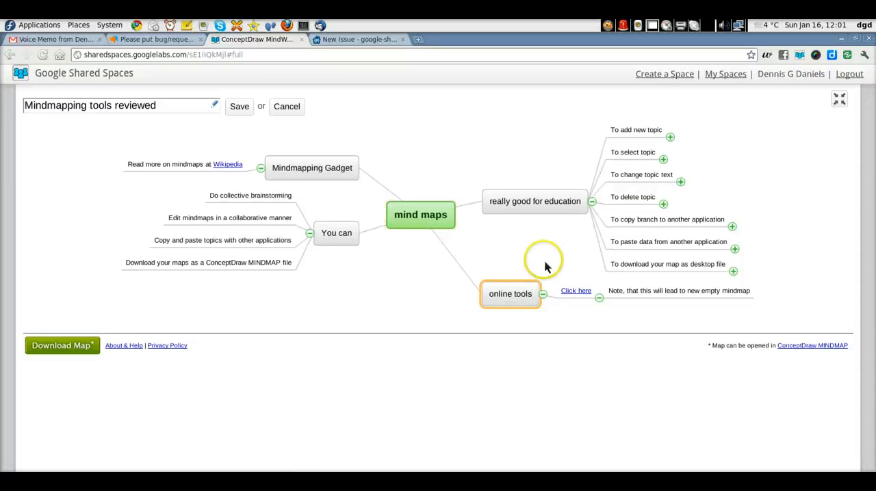
Add 'mindmeister' and 'google shared spaces' subtopics under online tools
{"action": "left_click", "coordinate": [576, 291]}
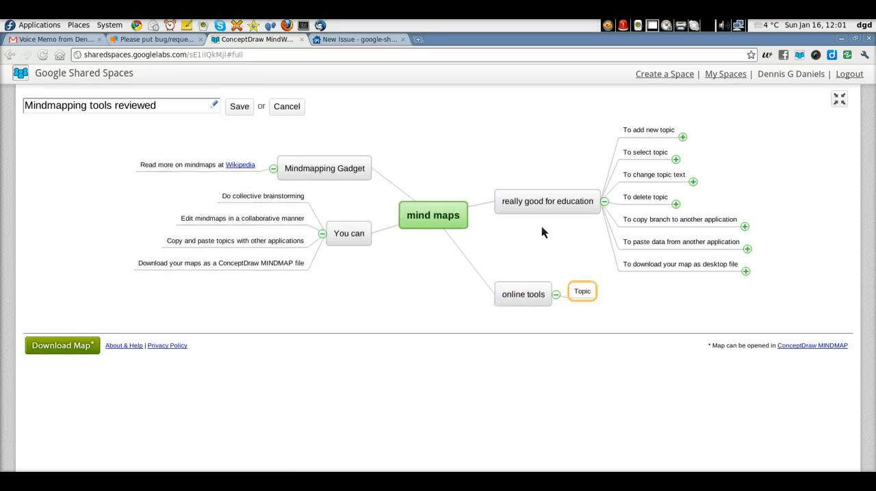
{"action": "type", "text": "mindmeister"}
{"action": "type", "text": "google shared spaces"}
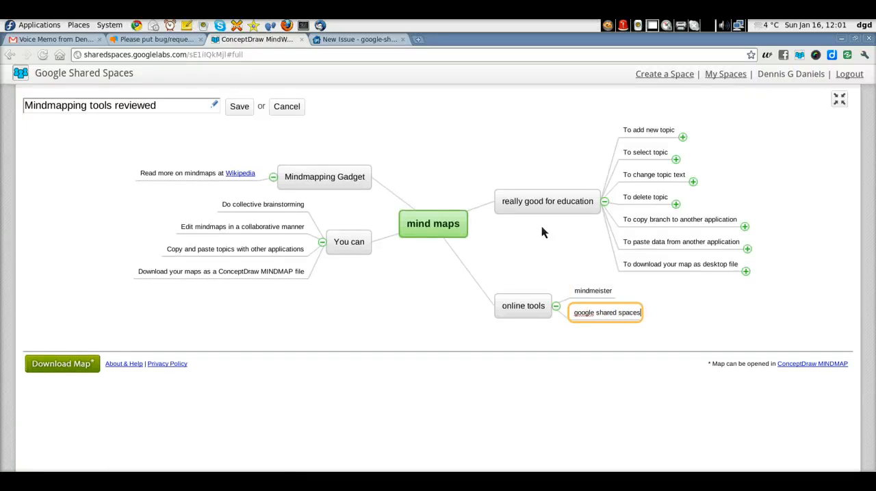
{"action": "left_click", "coordinate": [523, 305]}
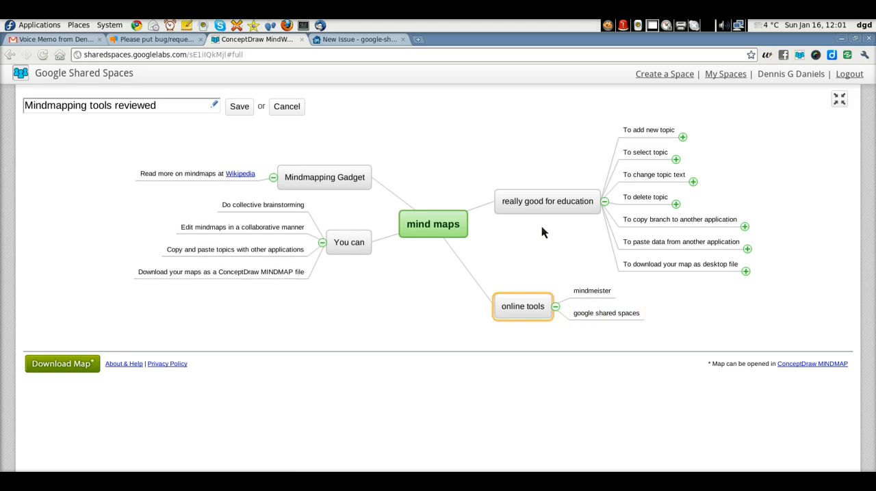
Add a 'tools' main topic holding 'freeplane' and 'freemind' subtopics
{"action": "left_click", "coordinate": [645, 197]}
{"action": "type", "text": "ooo"}
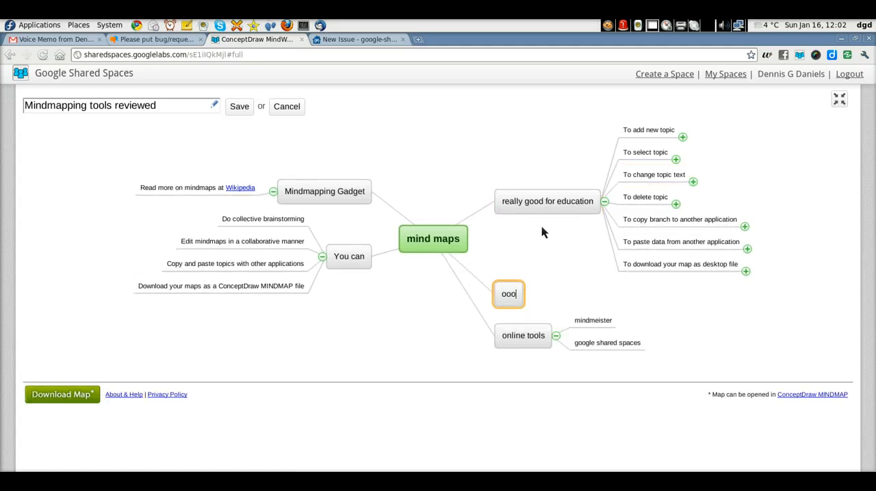
{"action": "type", "text": "tolls"}
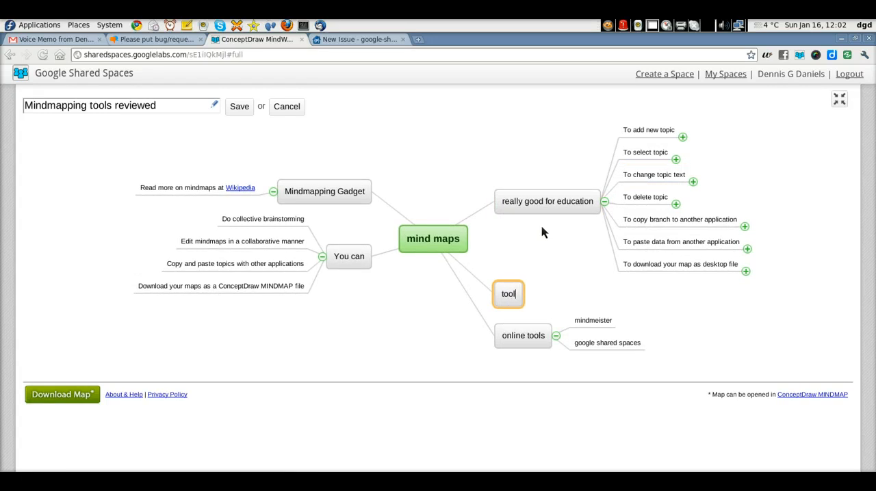
{"action": "type", "text": "s"}
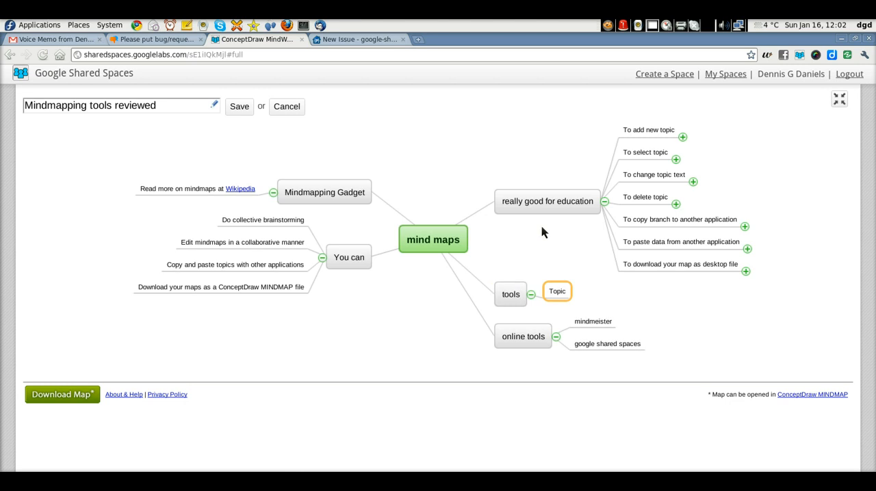
{"action": "type", "text": "freeplace"}
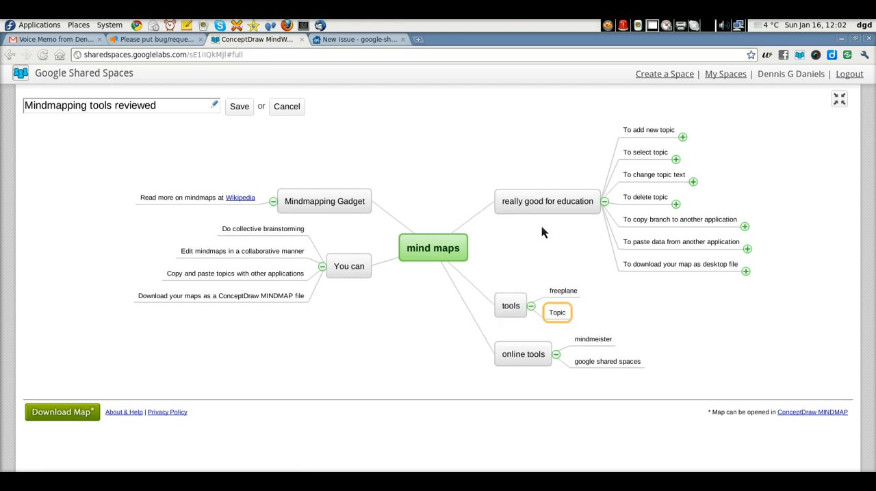
{"action": "type", "text": "freemind"}
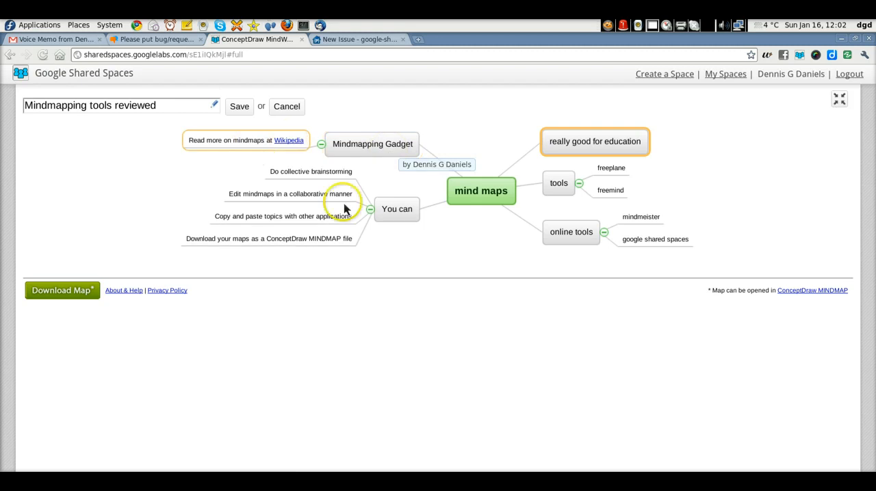
{"action": "mouse_move", "coordinate": [412, 264]}
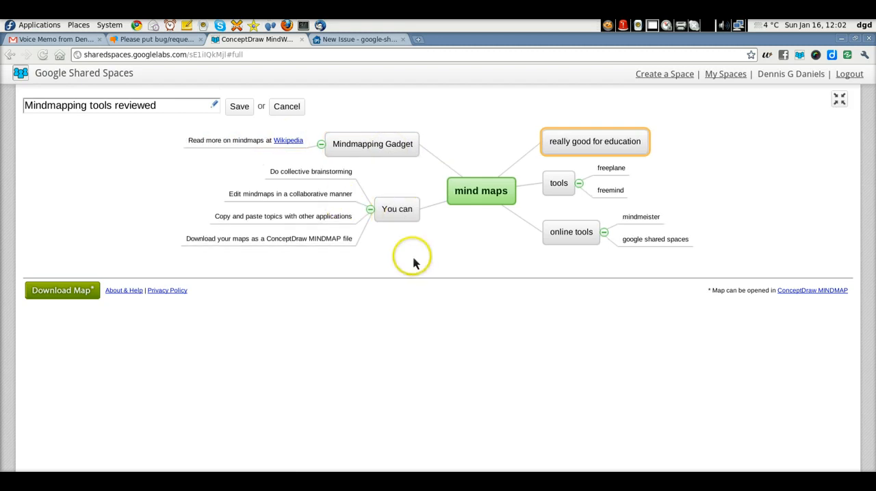
{"action": "mouse_move", "coordinate": [469, 248]}
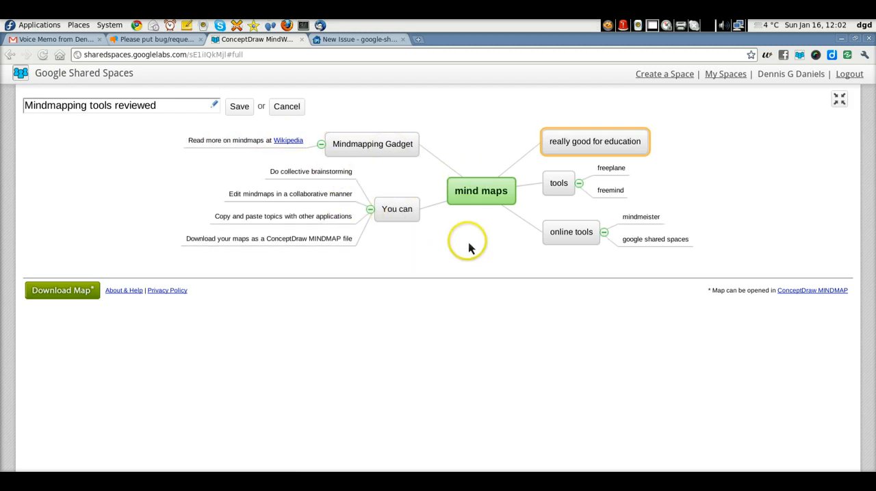
Select the central 'mind maps' topic, copy it, and switch to Bluefish
{"action": "left_click", "coordinate": [61, 290]}
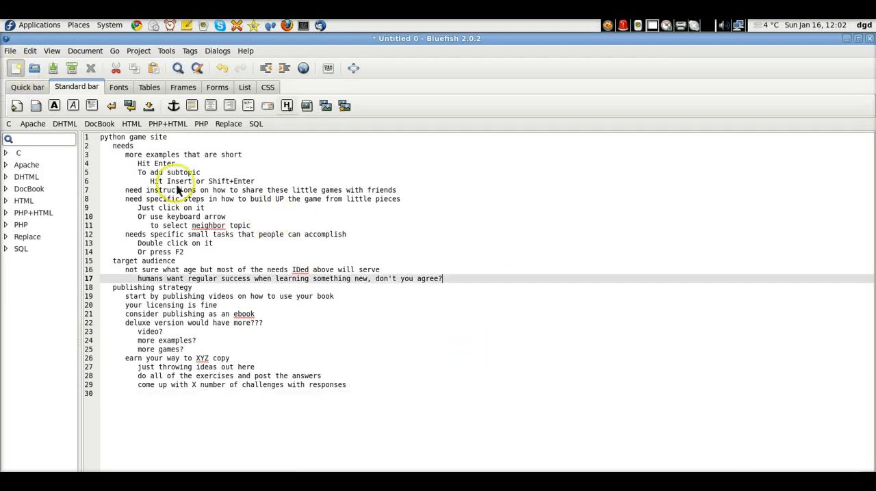
Create a new Bluefish document and paste the copied mind map outline into it
{"action": "left_click", "coordinate": [16, 68]}
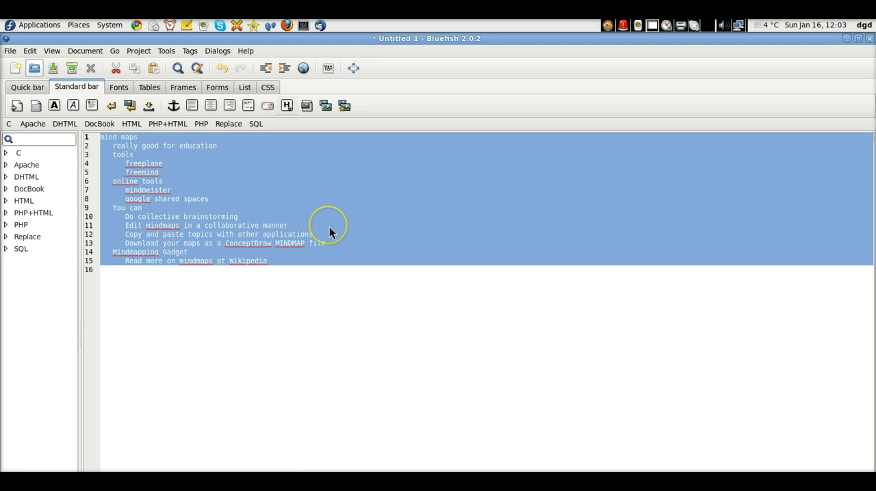
{"action": "mouse_move", "coordinate": [399, 434]}
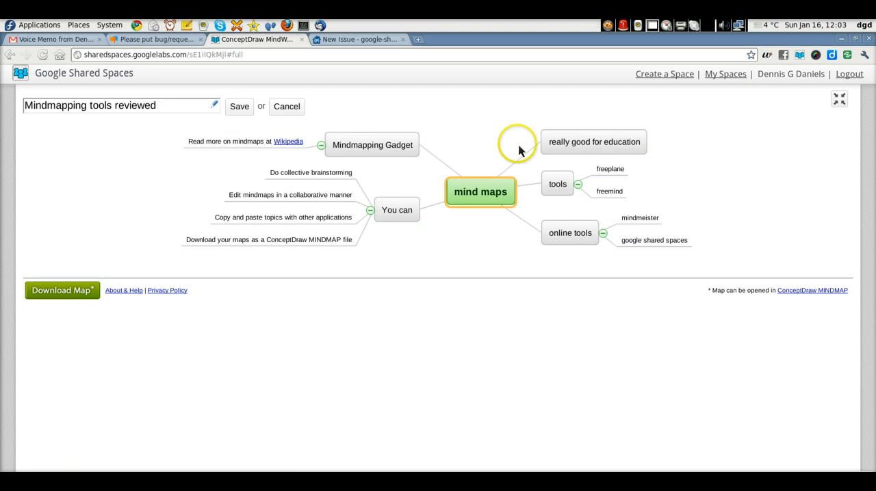
{"action": "mouse_move", "coordinate": [783, 92]}
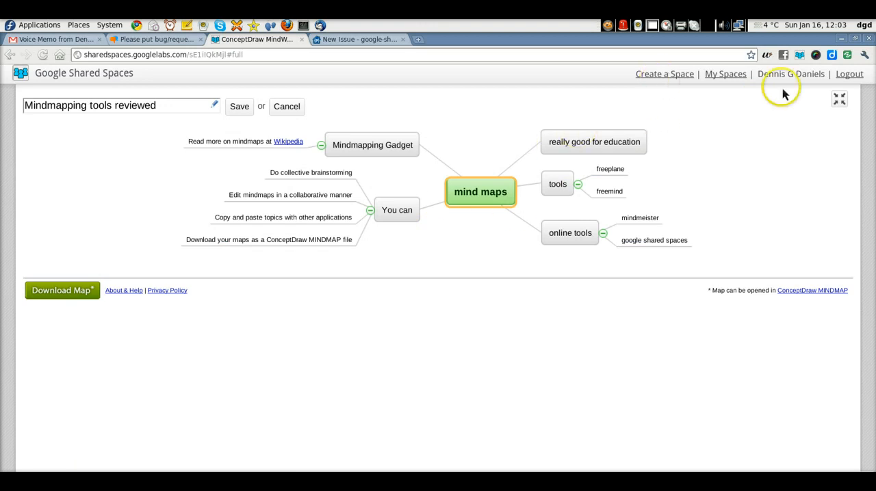
{"action": "mouse_move", "coordinate": [259, 110]}
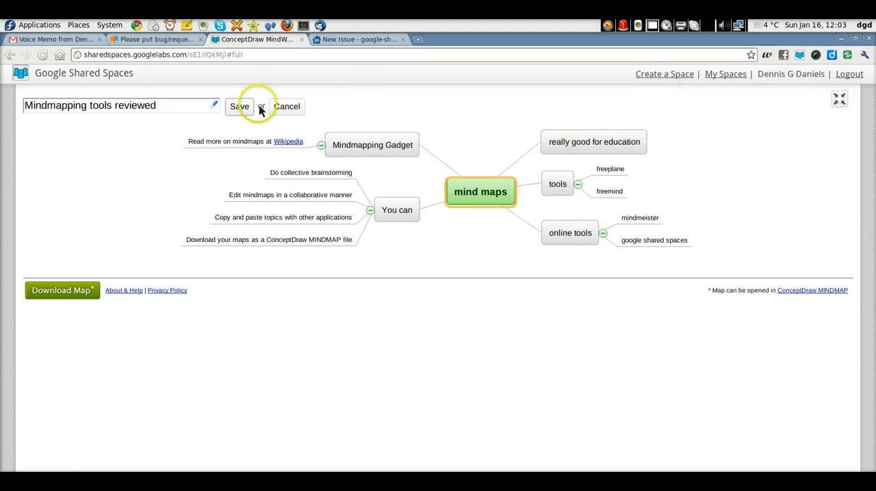
Save the map as 'Mindmapping tools reviewed' and switch to the feature-request issue draft
{"action": "left_click", "coordinate": [239, 106]}
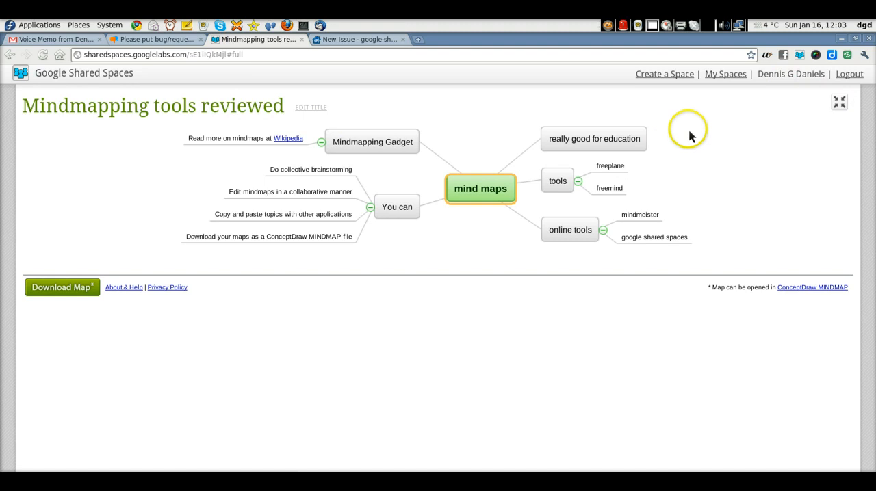
{"action": "left_click", "coordinate": [361, 39]}
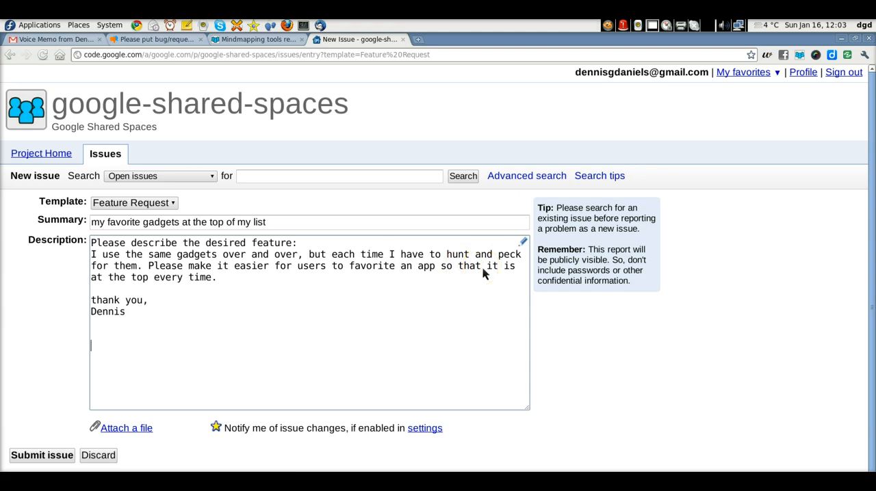
Return to the 'Mindmapping tools reviewed' mind map tab from the issue draft
{"action": "left_click", "coordinate": [256, 39]}
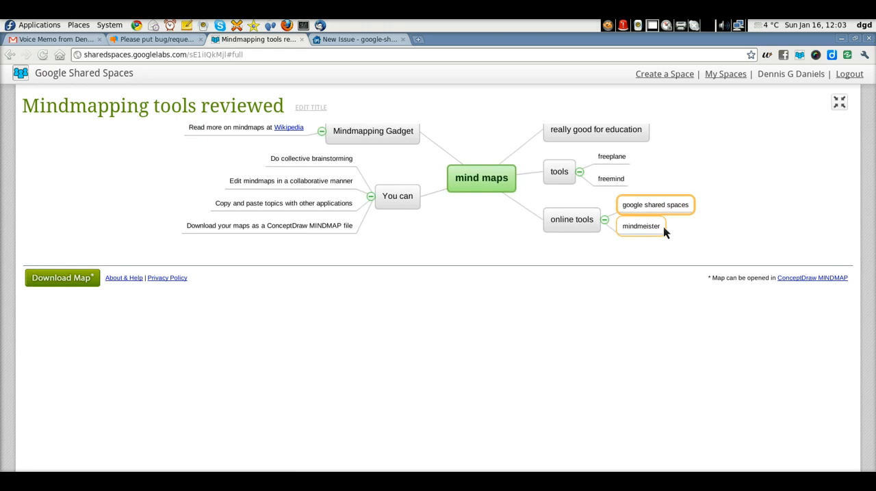
Bring up the browser prompt to save the page as 'Mindmapping tools reviewed.html'
{"action": "left_click", "coordinate": [61, 277]}
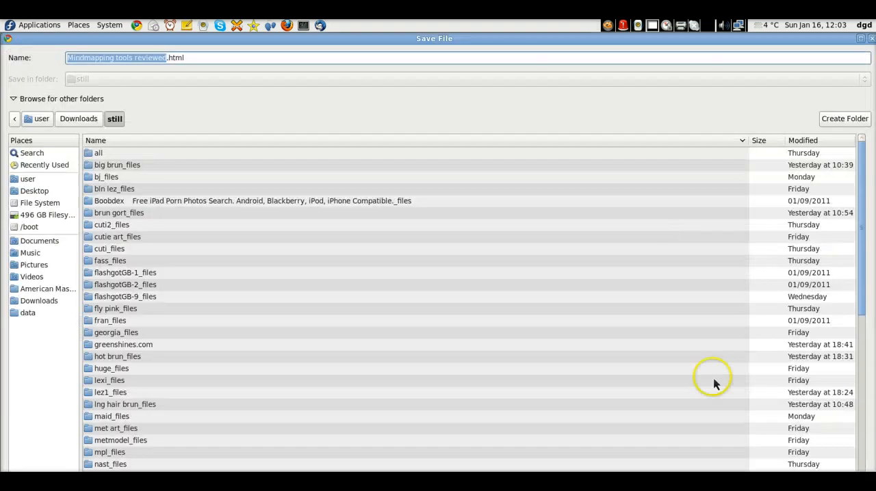
{"action": "mouse_move", "coordinate": [739, 469]}
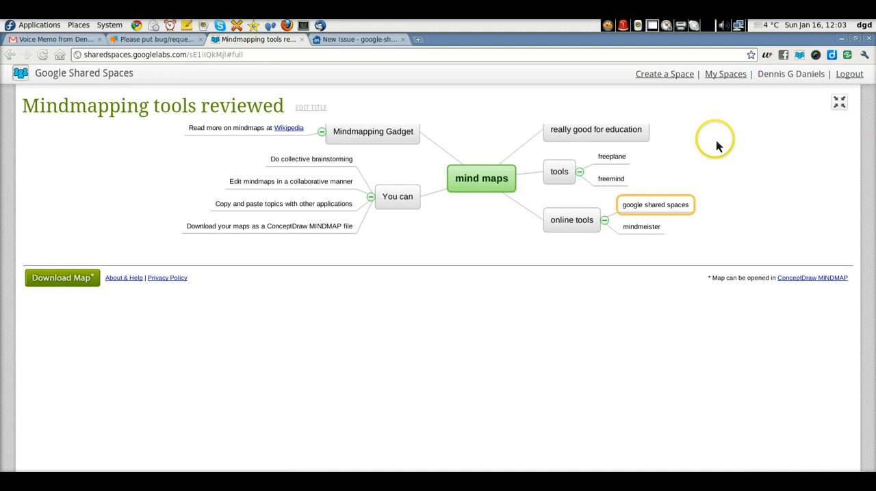
{"action": "mouse_move", "coordinate": [431, 246]}
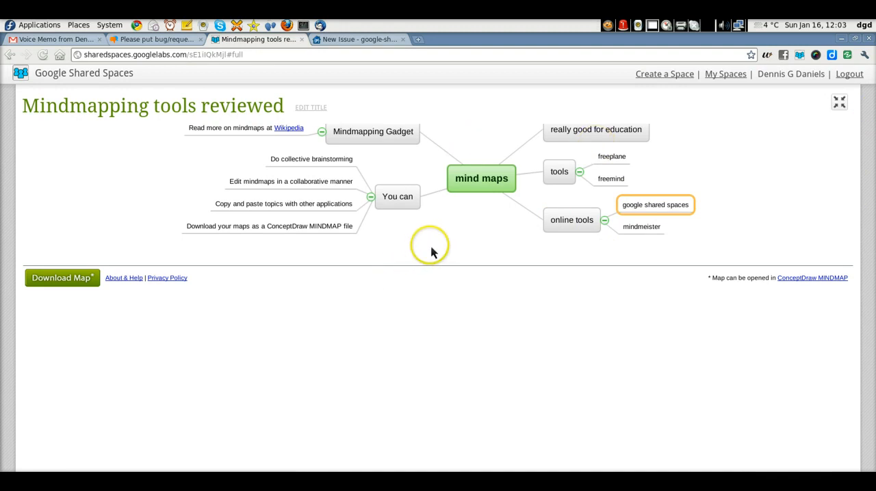
{"action": "mouse_move", "coordinate": [807, 199]}
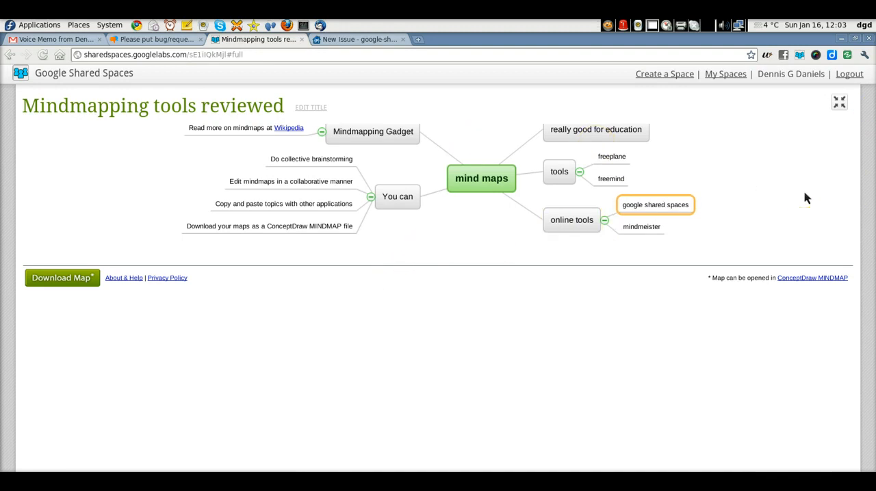
{"action": "mouse_move", "coordinate": [660, 73]}
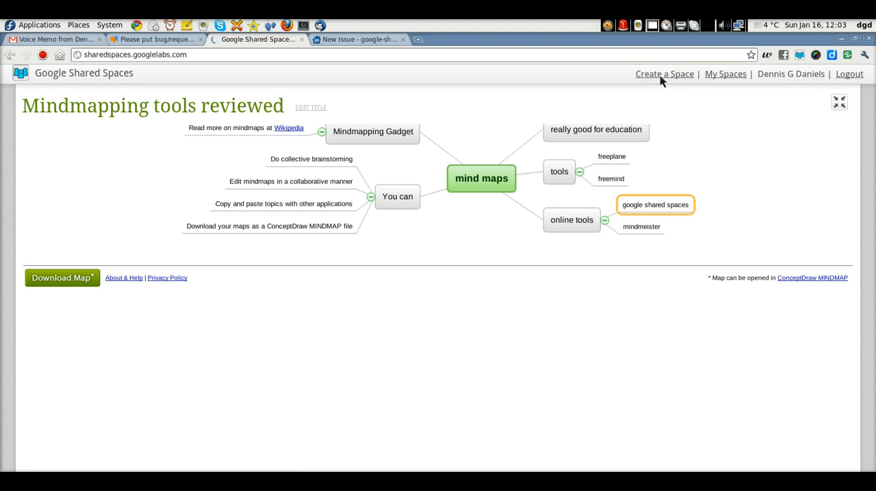
Show the Create a Space gadget catalogue with the extension popup's create-a-space gadget list
{"action": "left_click", "coordinate": [664, 73]}
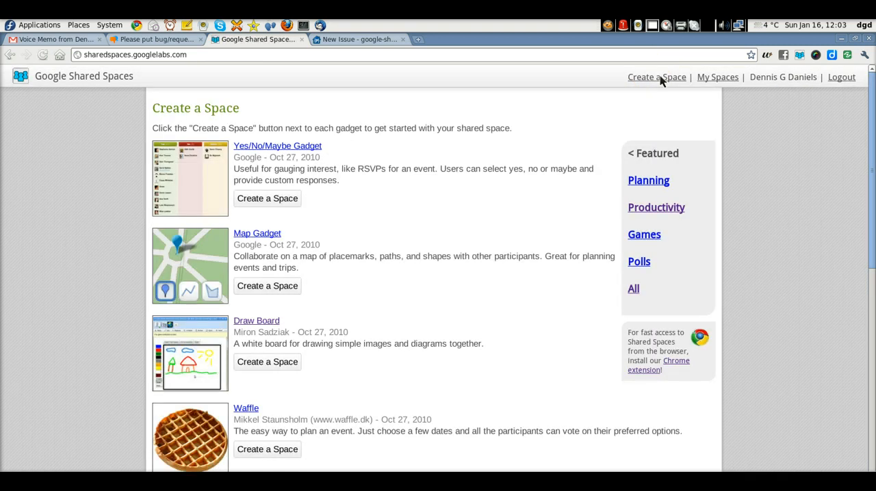
{"action": "mouse_move", "coordinate": [800, 55]}
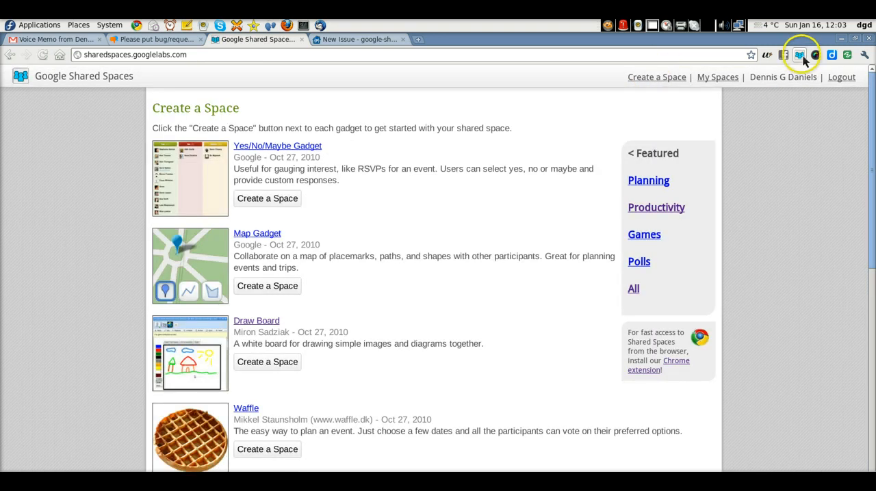
{"action": "left_click", "coordinate": [798, 55]}
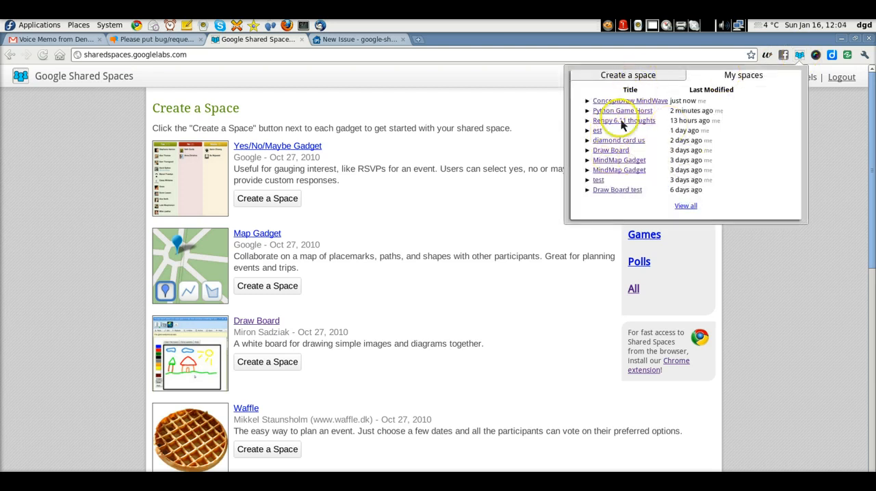
{"action": "left_click", "coordinate": [627, 75]}
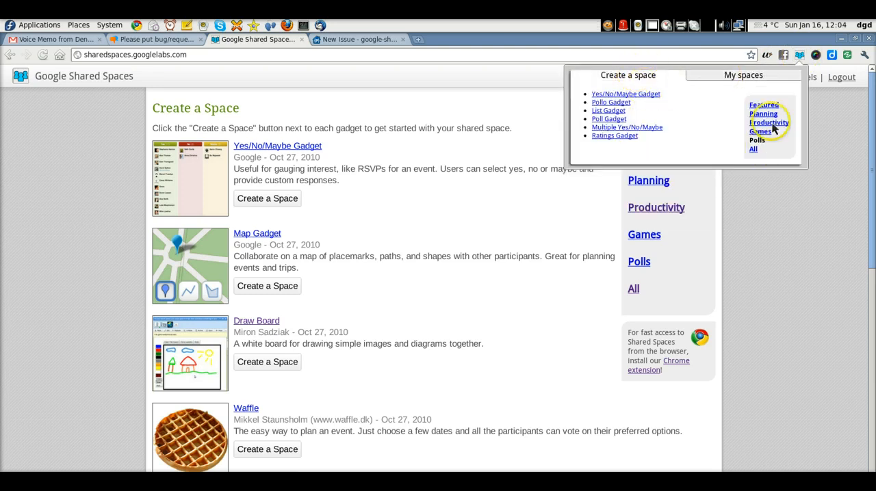
{"action": "mouse_move", "coordinate": [731, 144]}
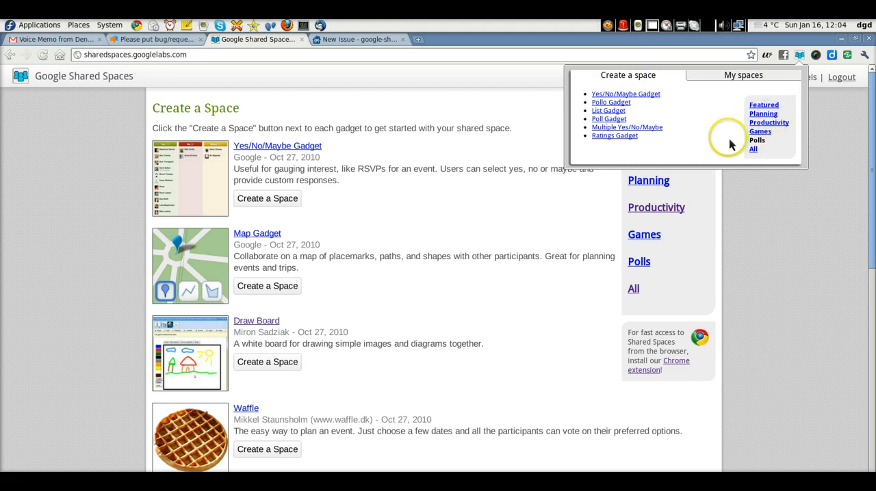
{"action": "mouse_move", "coordinate": [317, 280]}
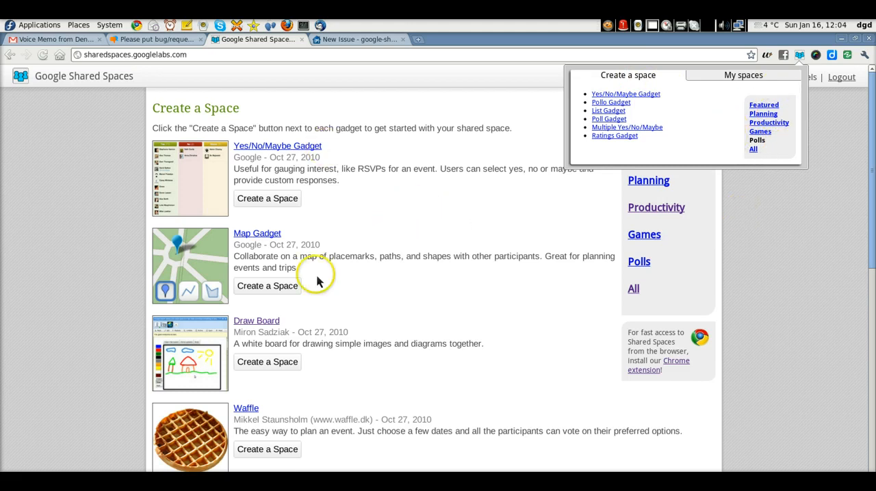
{"action": "mouse_move", "coordinate": [120, 104]}
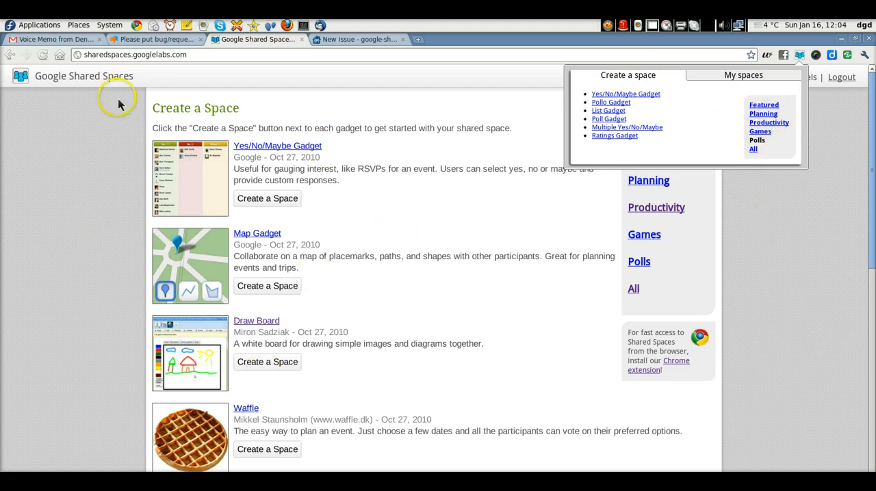